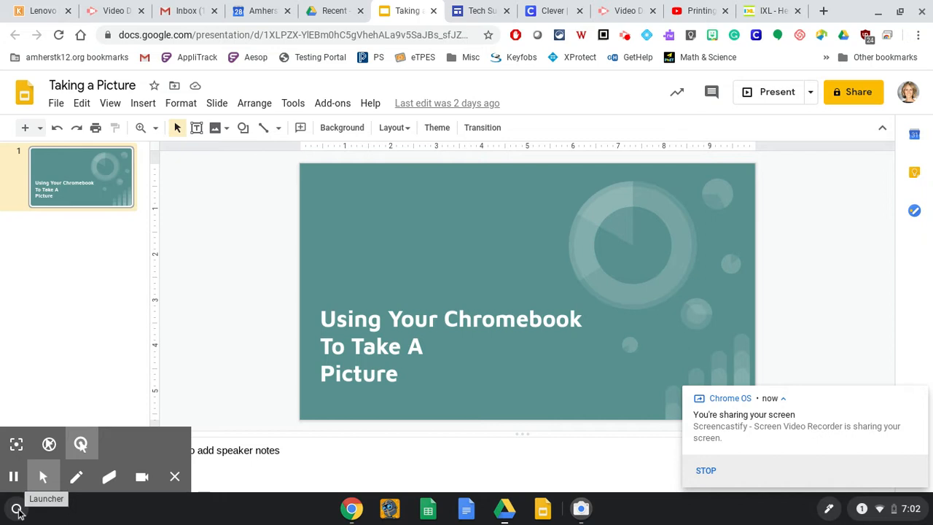
Bring up the ChromeOS app launcher over the 'Taking a Picture' Slides deck.
{"action": "left_click", "coordinate": [16, 508]}
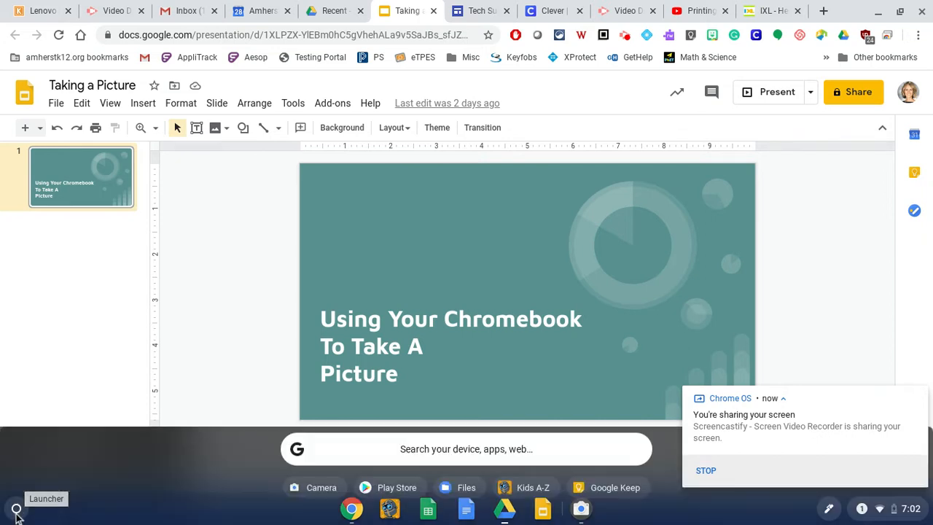
Expand the launcher to the full app grid showing Camera among the apps.
{"action": "left_click", "coordinate": [16, 507]}
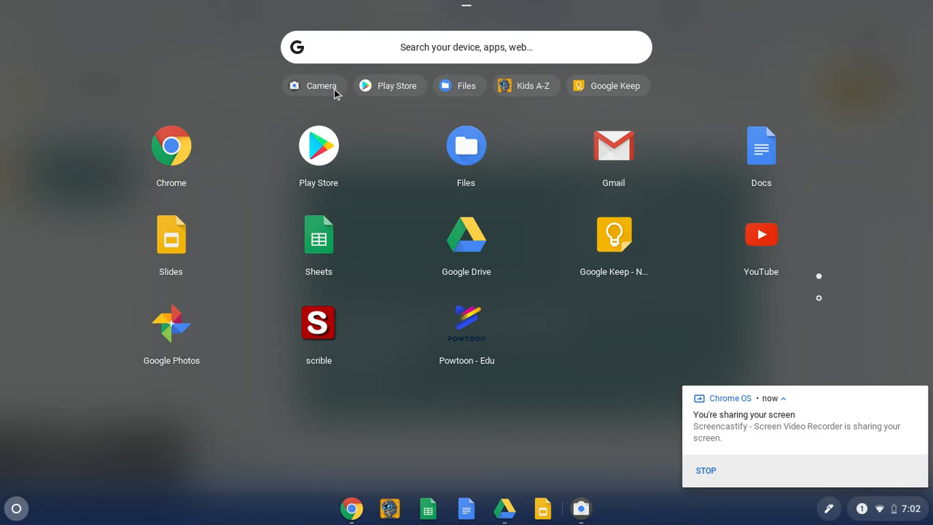
{"action": "mouse_move", "coordinate": [326, 98]}
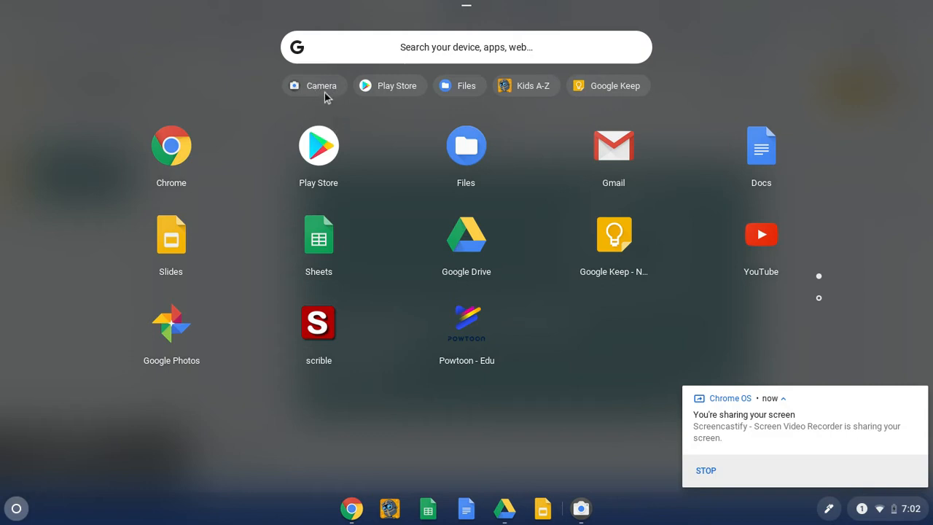
{"action": "mouse_move", "coordinate": [304, 96]}
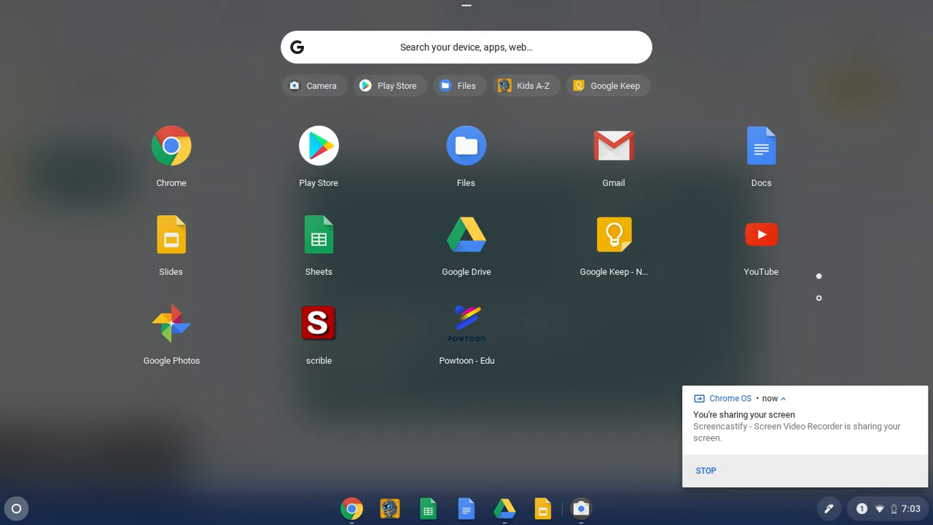
{"action": "mouse_move", "coordinate": [860, 334]}
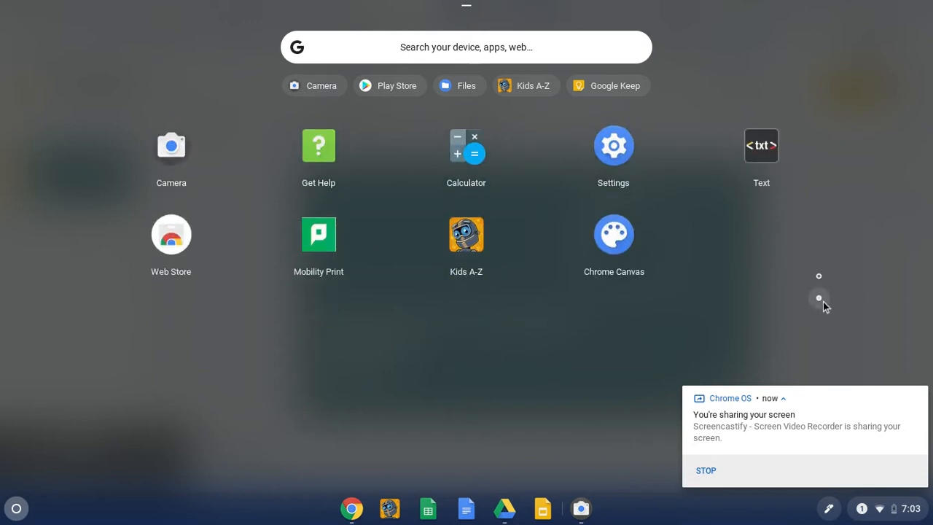
{"action": "mouse_move", "coordinate": [168, 175]}
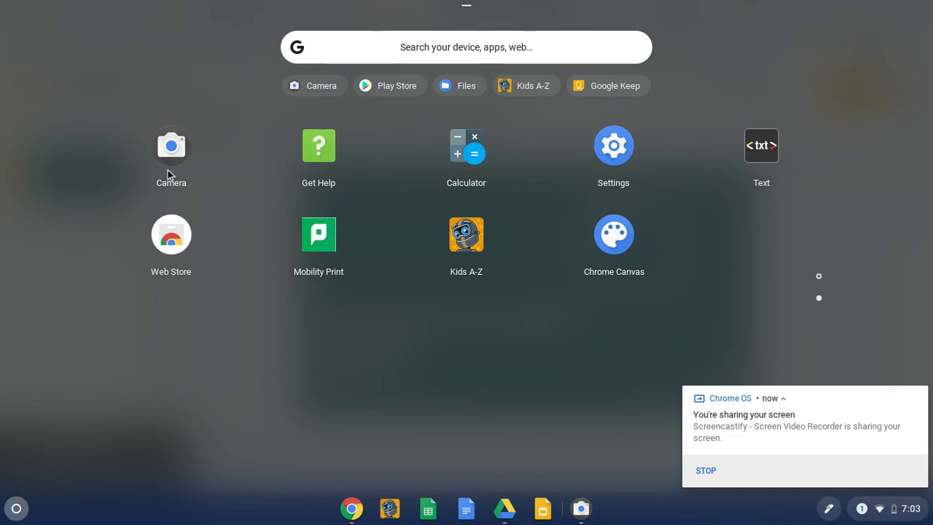
{"action": "mouse_move", "coordinate": [171, 175]}
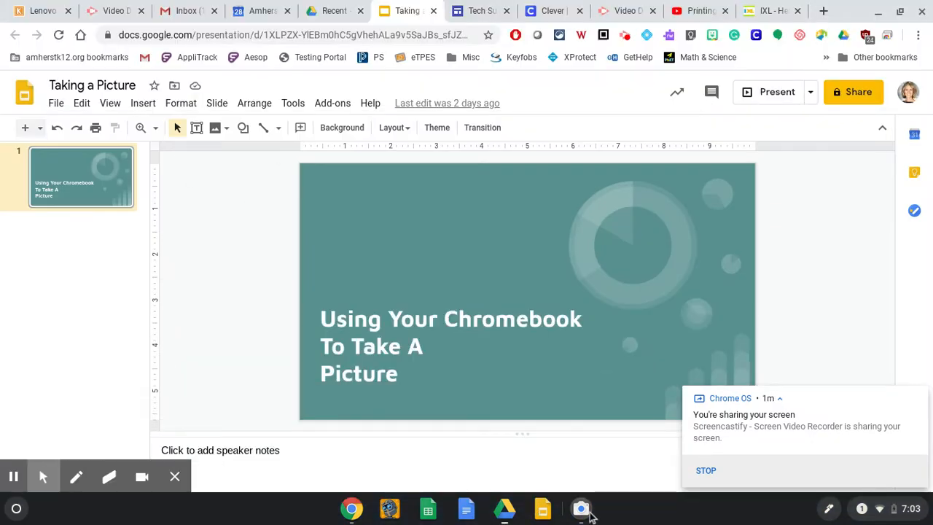
Bring the Camera window forward and switch its live preview to the rear camera.
{"action": "left_click", "coordinate": [580, 507]}
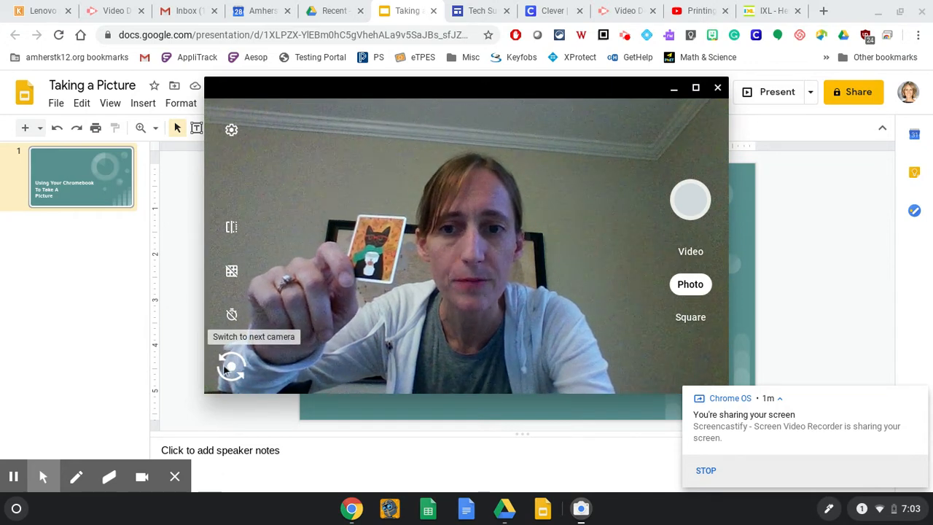
{"action": "left_click", "coordinate": [232, 366]}
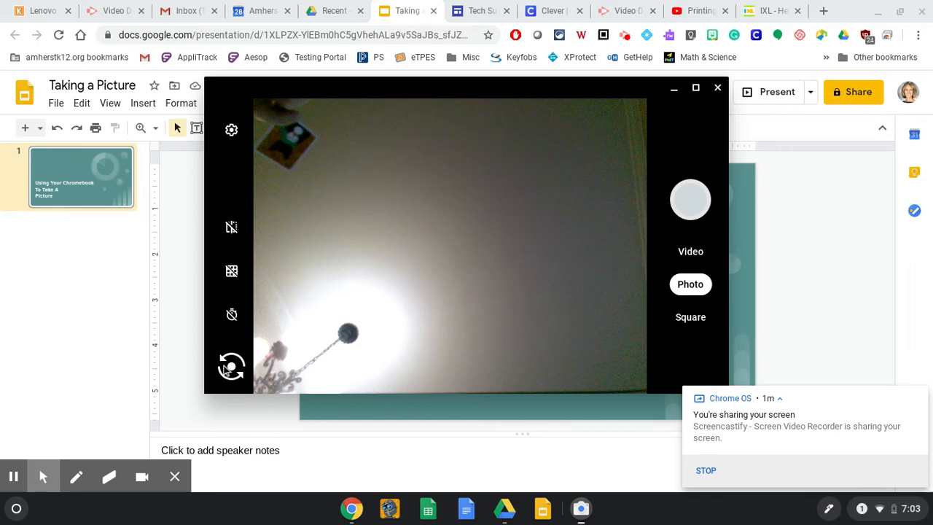